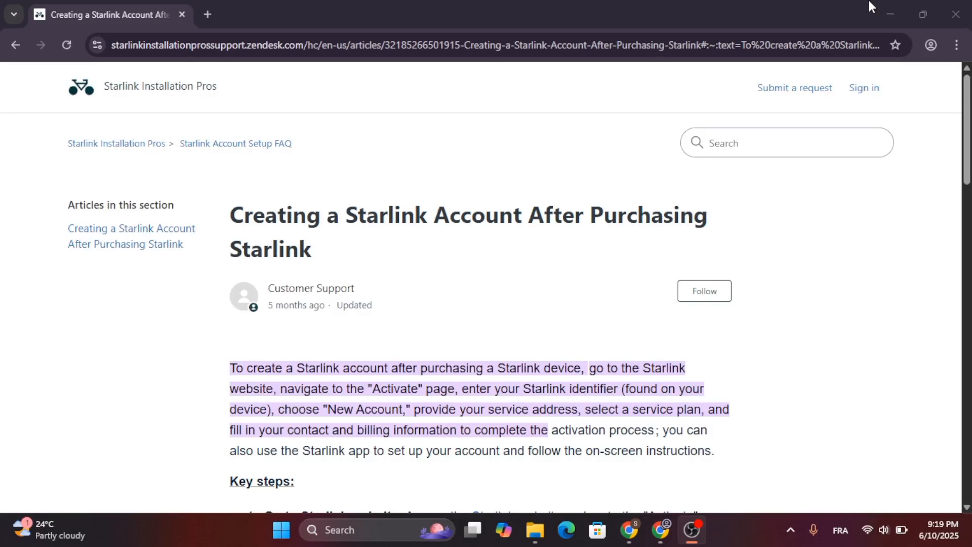
pyautogui.moveTo(748, 199)
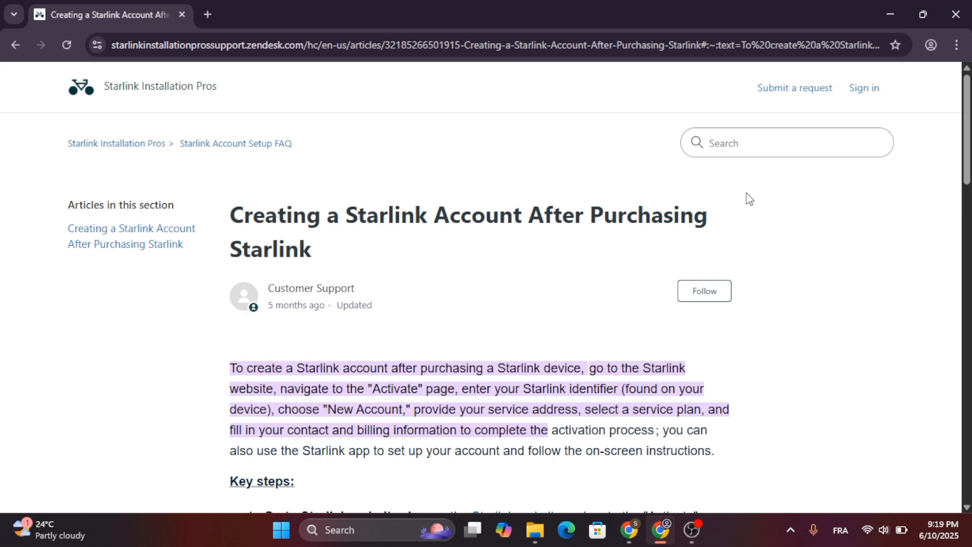
pyautogui.scroll(-3)
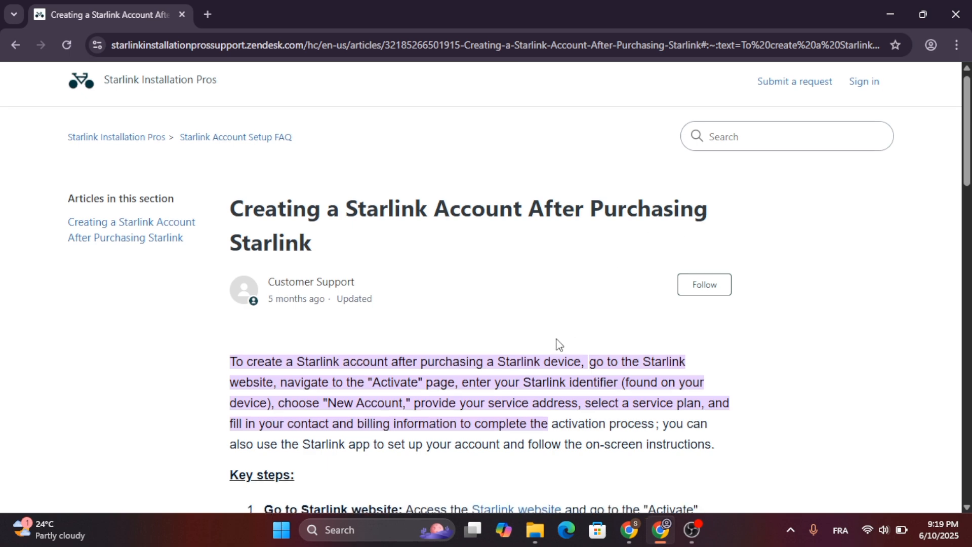
pyautogui.scroll(-3)
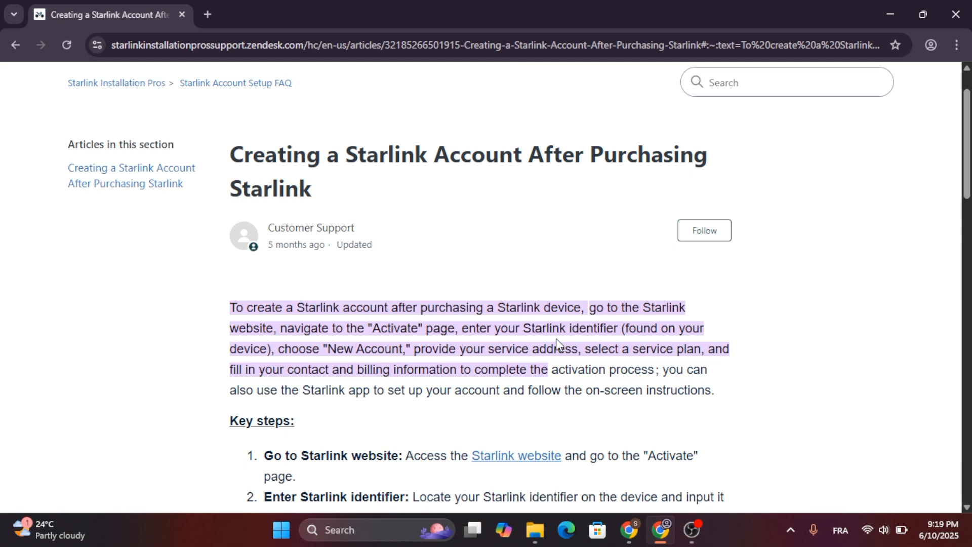
pyautogui.scroll(-3)
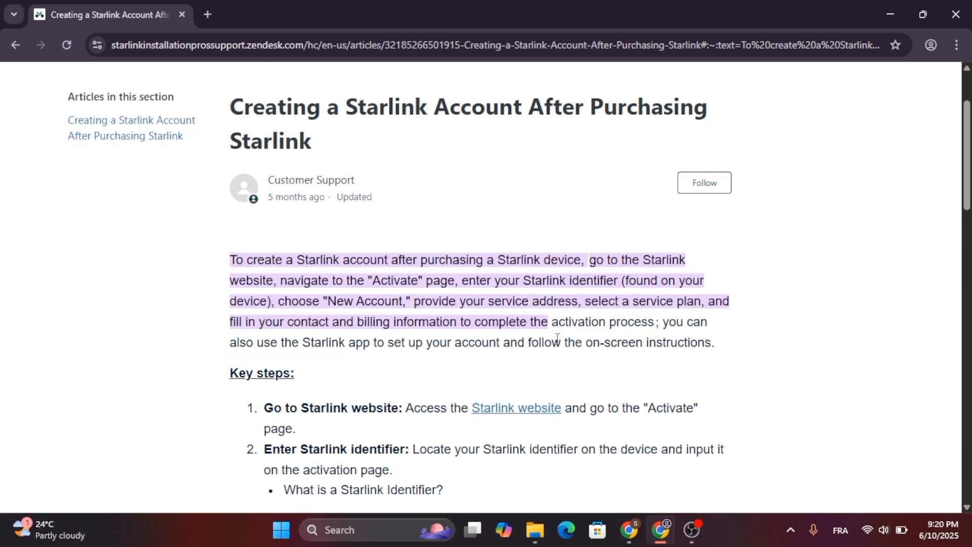
pyautogui.moveTo(592, 320)
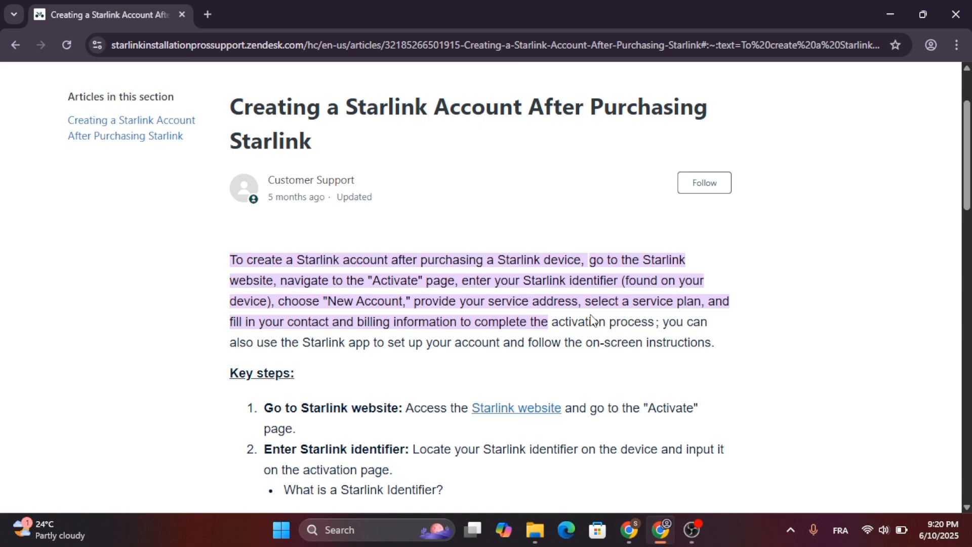
pyautogui.scroll(-3)
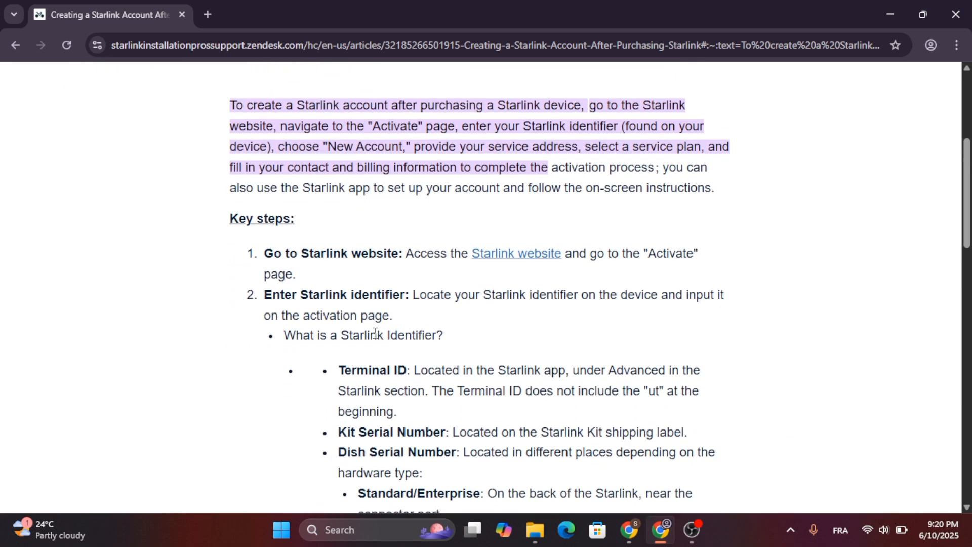
pyautogui.scroll(-3)
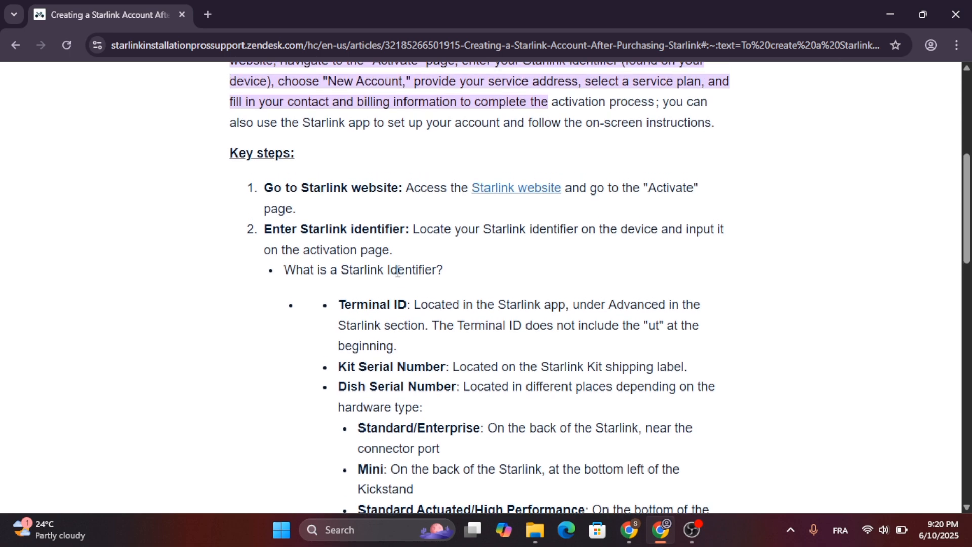
pyautogui.scroll(-3)
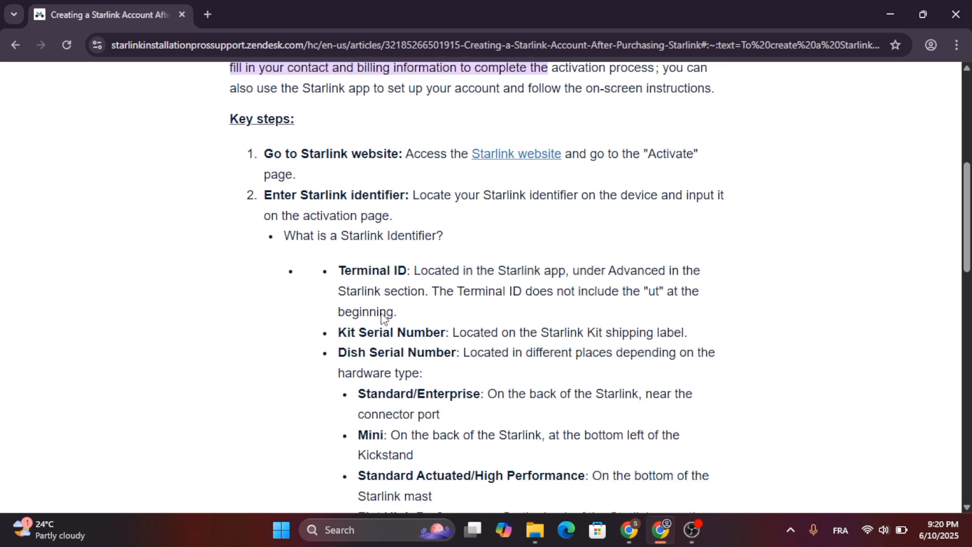
pyautogui.scroll(-3)
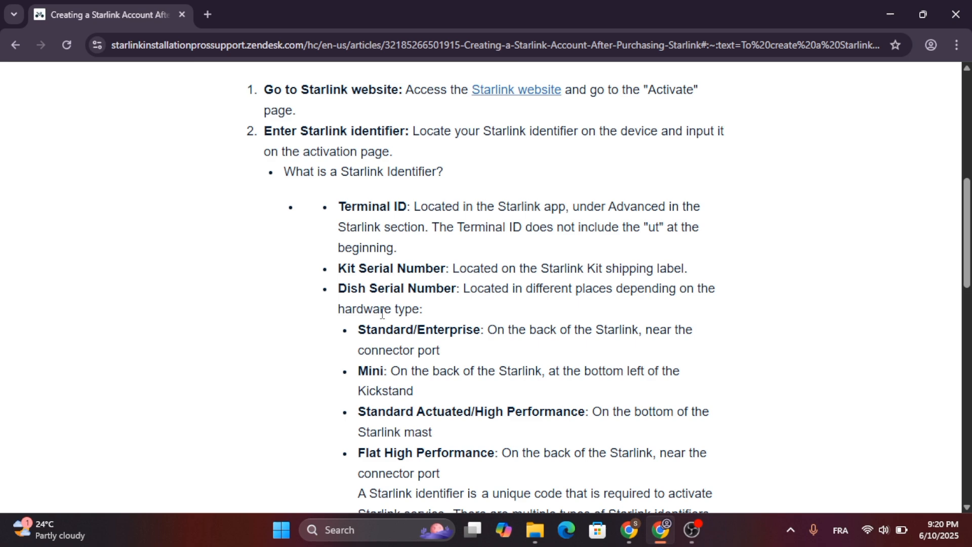
pyautogui.moveTo(389, 343)
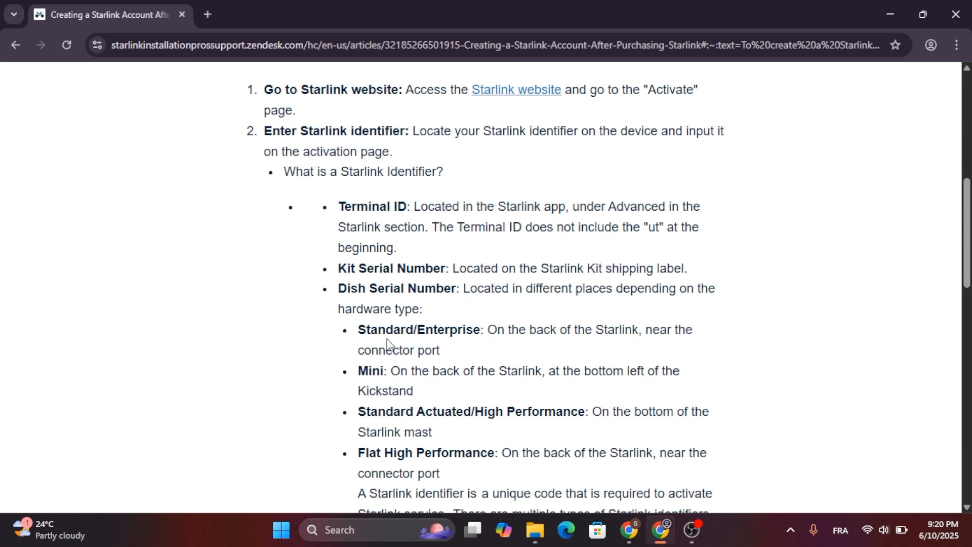
pyautogui.scroll(-3)
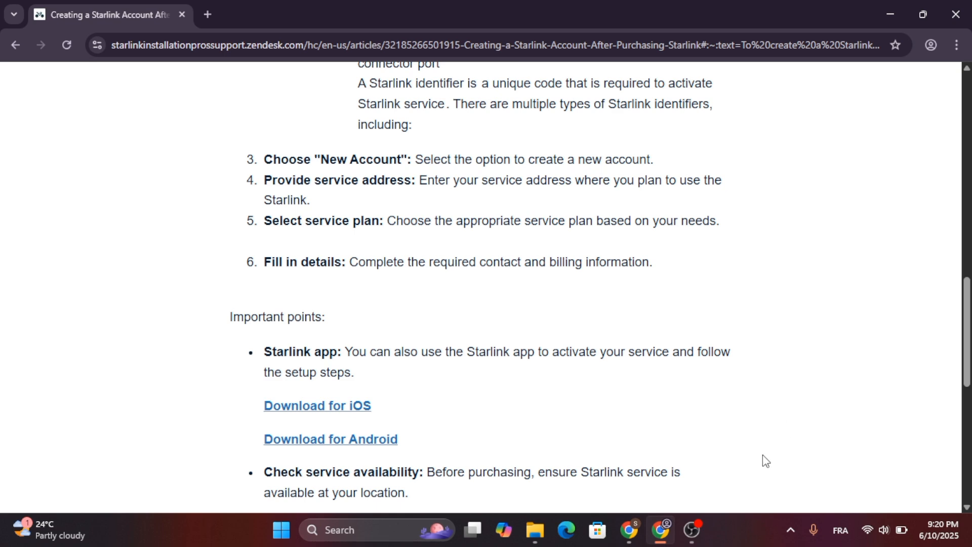
pyautogui.moveTo(712, 518)
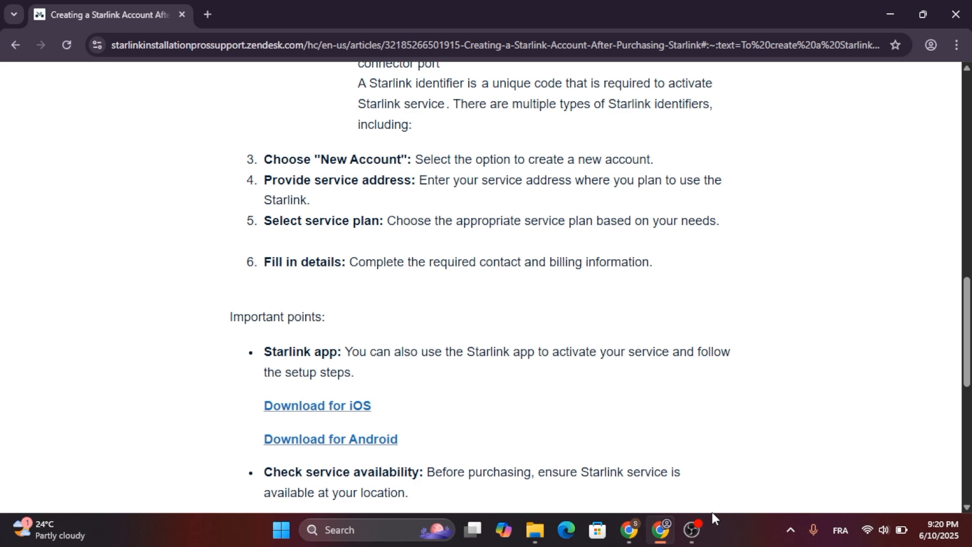